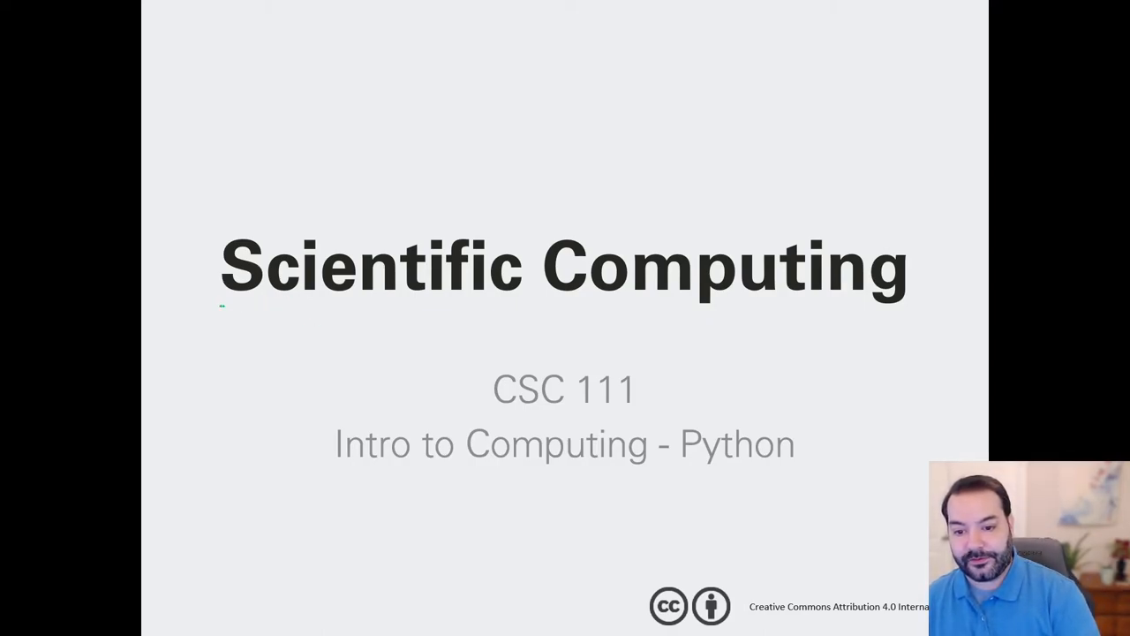
Underline the Scientific Computing title in green and add ink notes above it
{"action": "left_click_drag", "start_coordinate": [221, 307], "coordinate": [879, 315]}
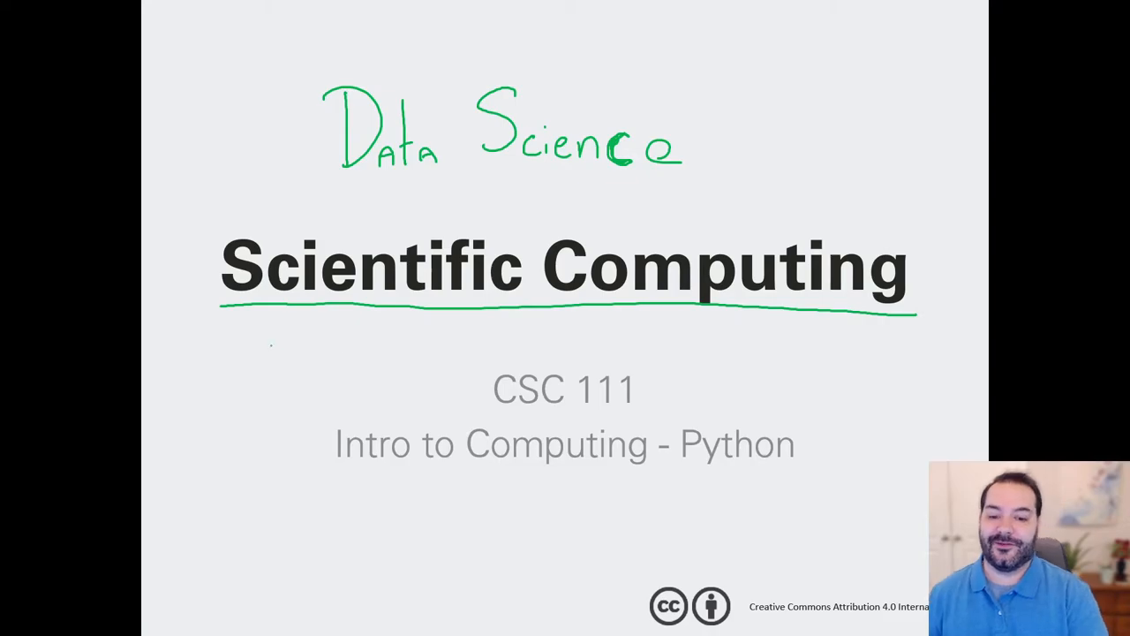
{"action": "left_click_drag", "start_coordinate": [191, 371], "coordinate": [216, 354]}
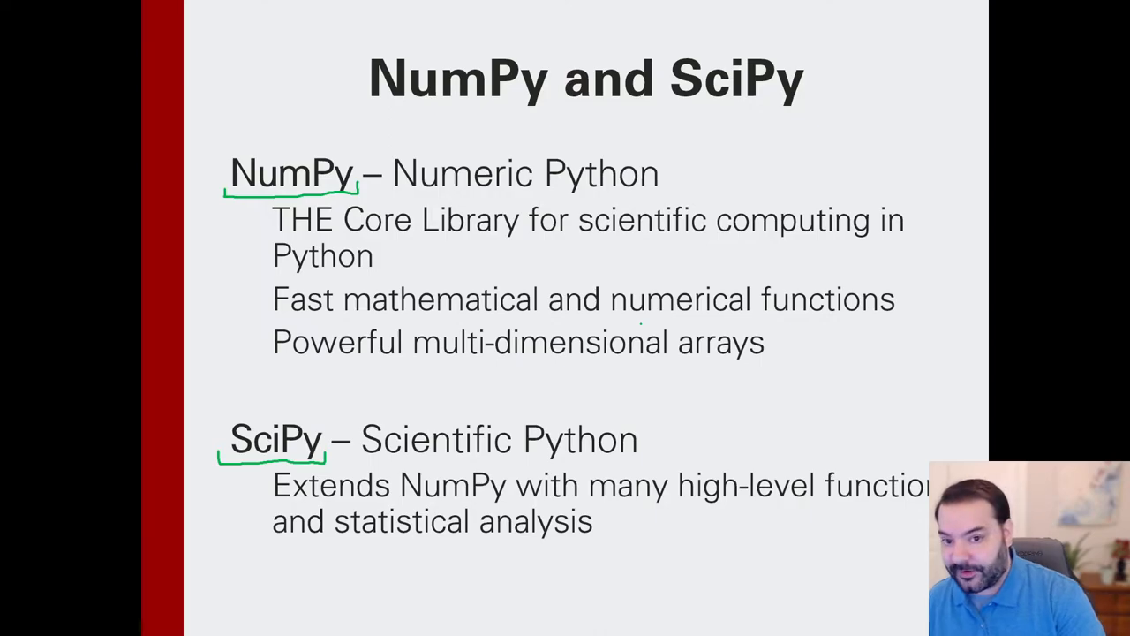
Advance to the NumPy importing slide, box the np alias and underline numpy in the import line
{"action": "key", "text": "right"}
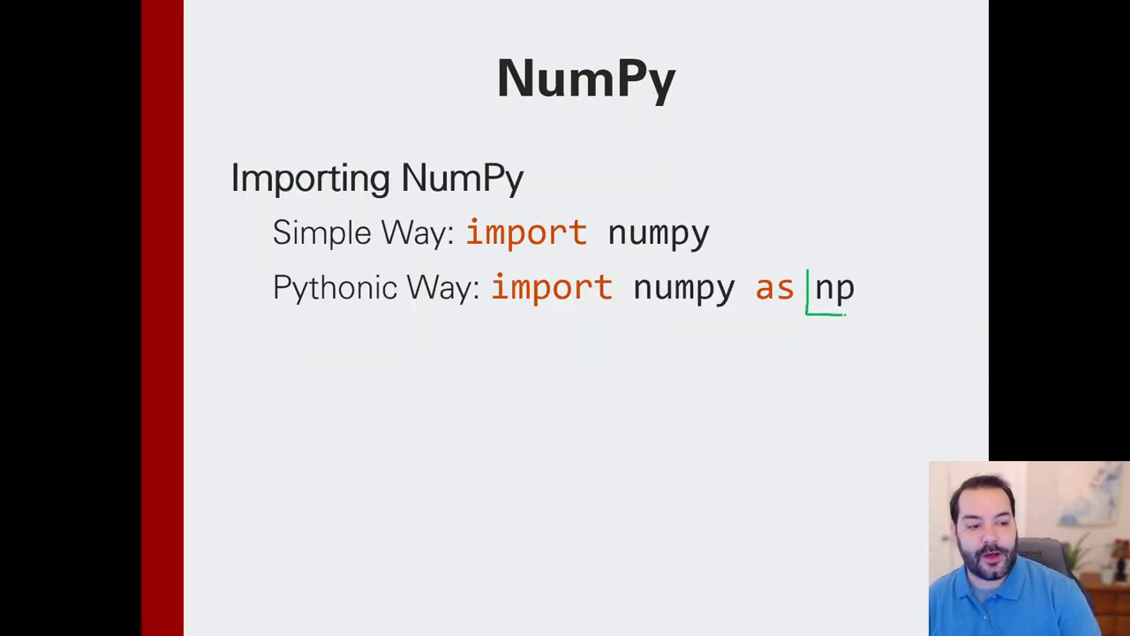
{"action": "left_click_drag", "start_coordinate": [803, 265], "coordinate": [865, 318]}
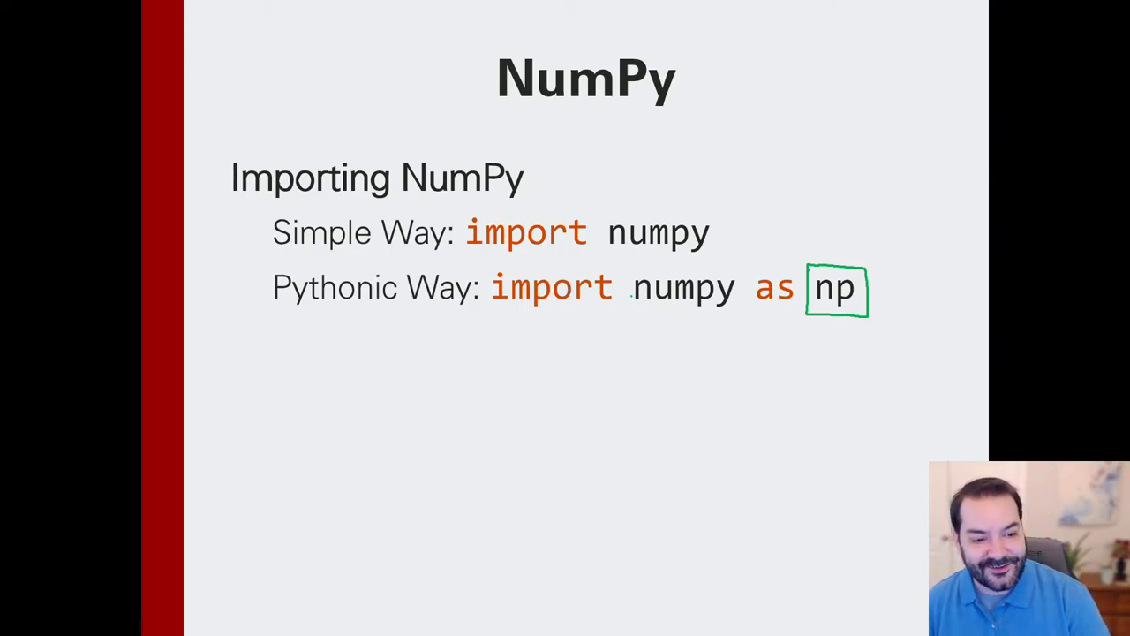
{"action": "left_click_drag", "start_coordinate": [632, 304], "coordinate": [737, 303]}
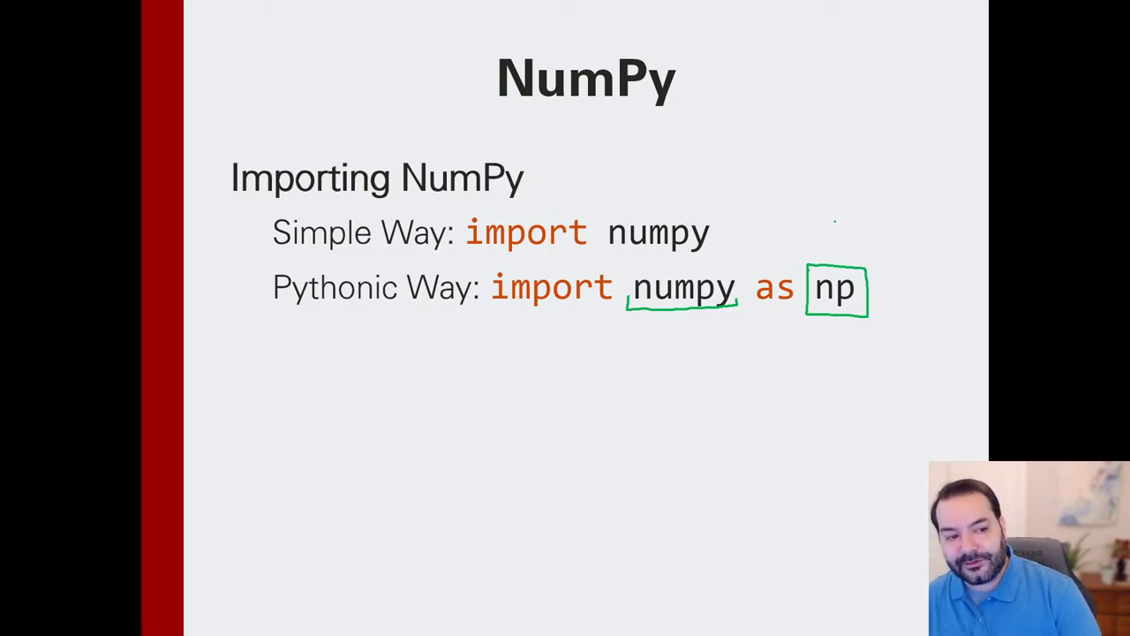
{"action": "left_click_drag", "start_coordinate": [830, 221], "coordinate": [830, 265]}
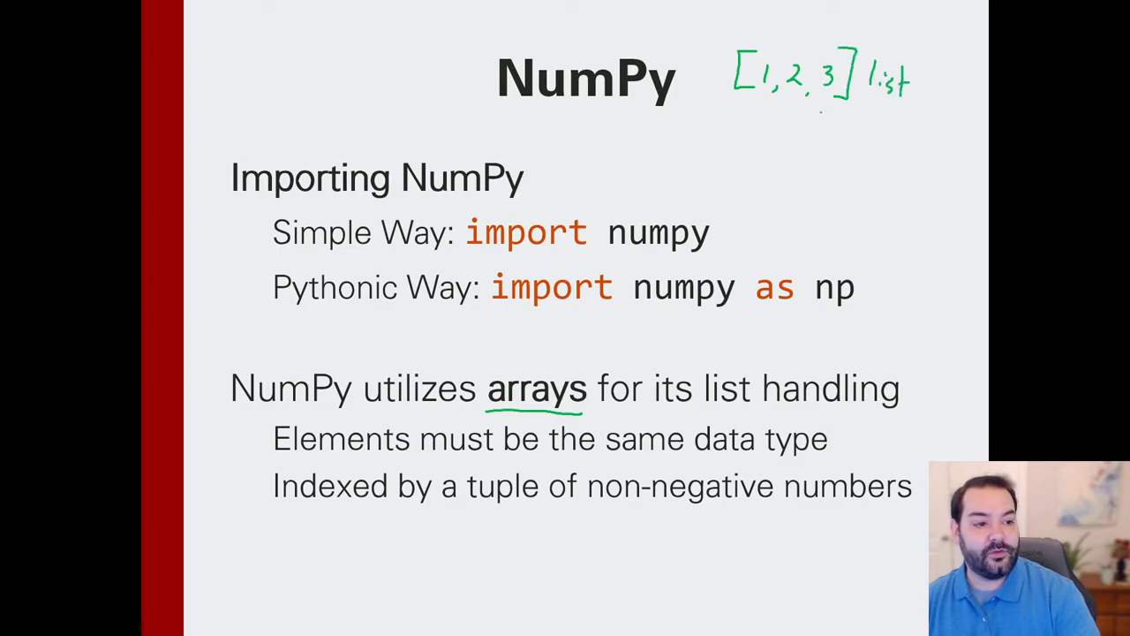
Draw an arrow from the [1,2,3] list sketch down to the word object
{"action": "left_click_drag", "start_coordinate": [809, 115], "coordinate": [808, 150]}
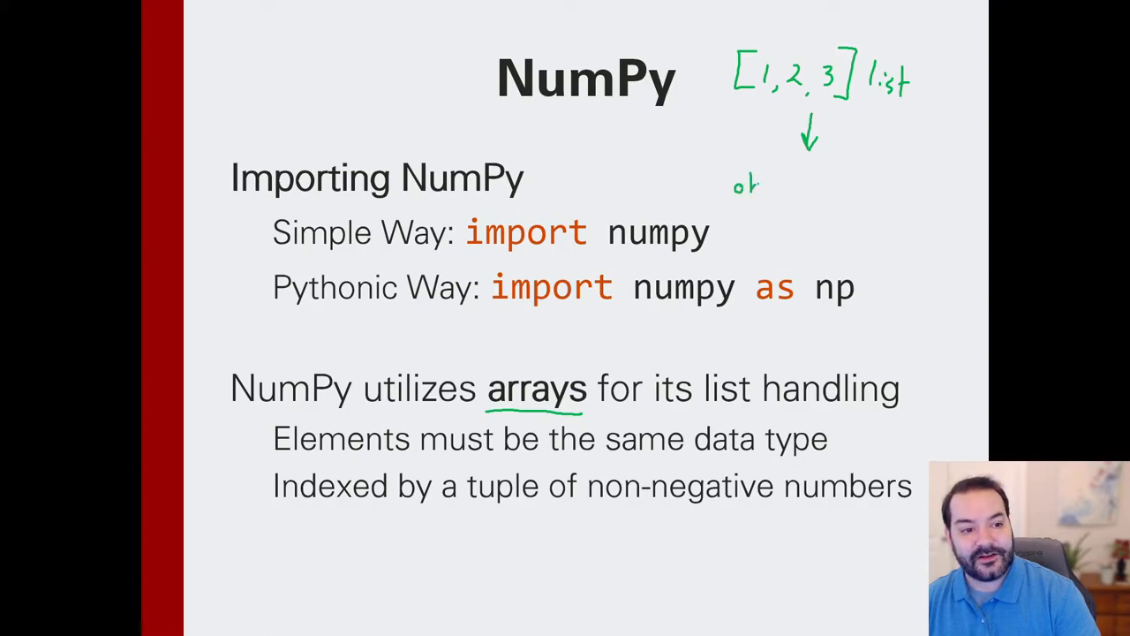
{"action": "type", "text": "bject"}
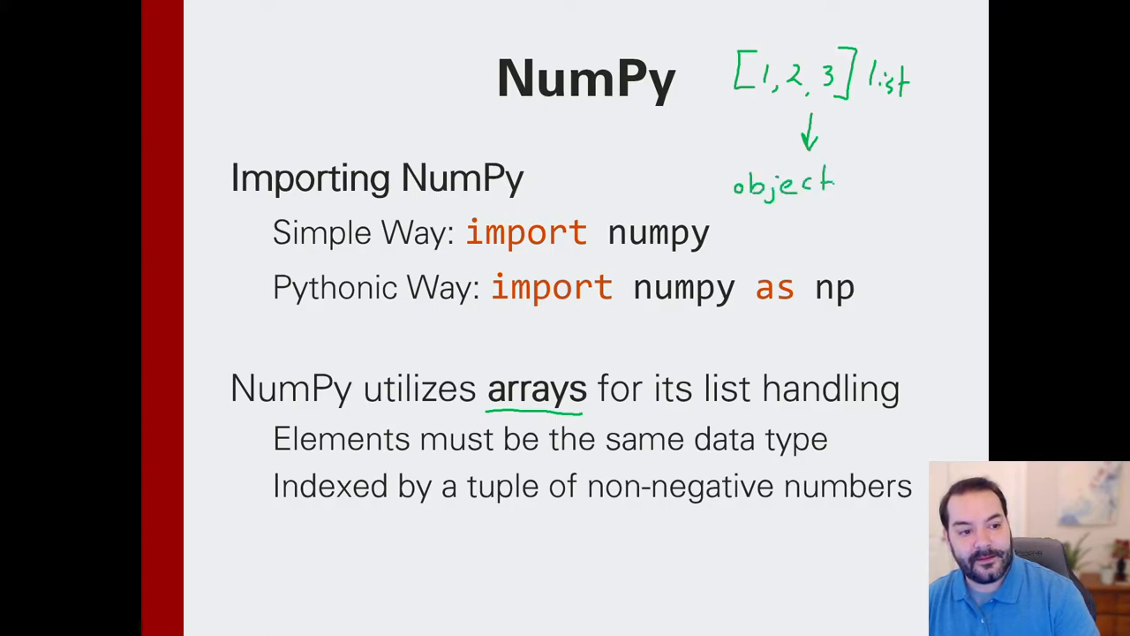
{"action": "left_click_drag", "start_coordinate": [777, 212], "coordinate": [530, 362]}
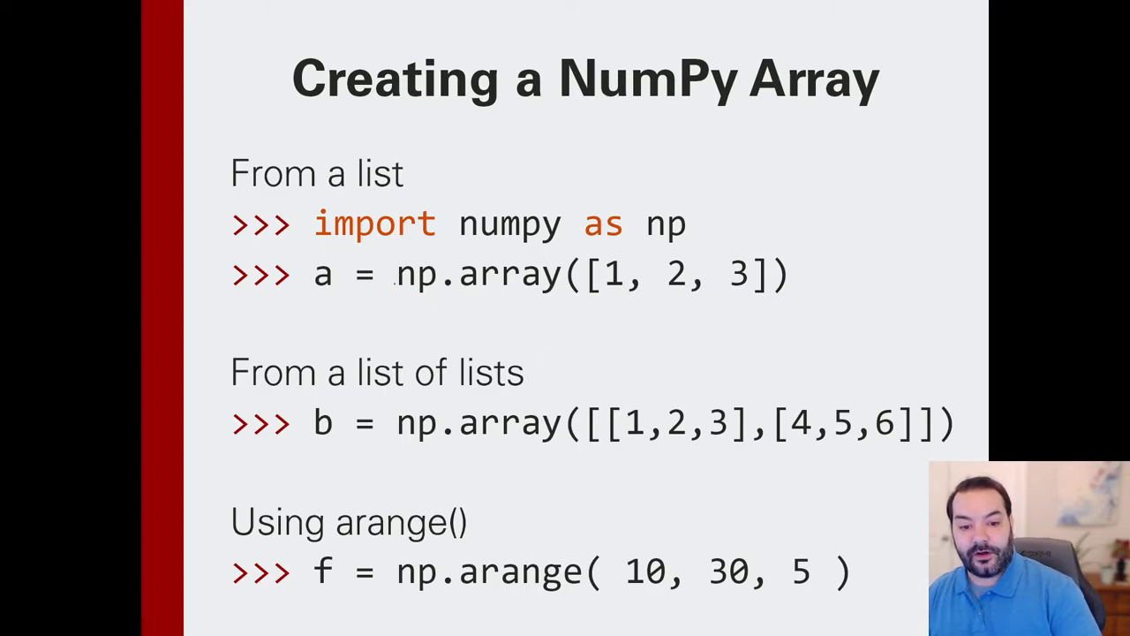
Box the np prefix and underline array in the np.array example
{"action": "left_click_drag", "start_coordinate": [395, 298], "coordinate": [555, 299]}
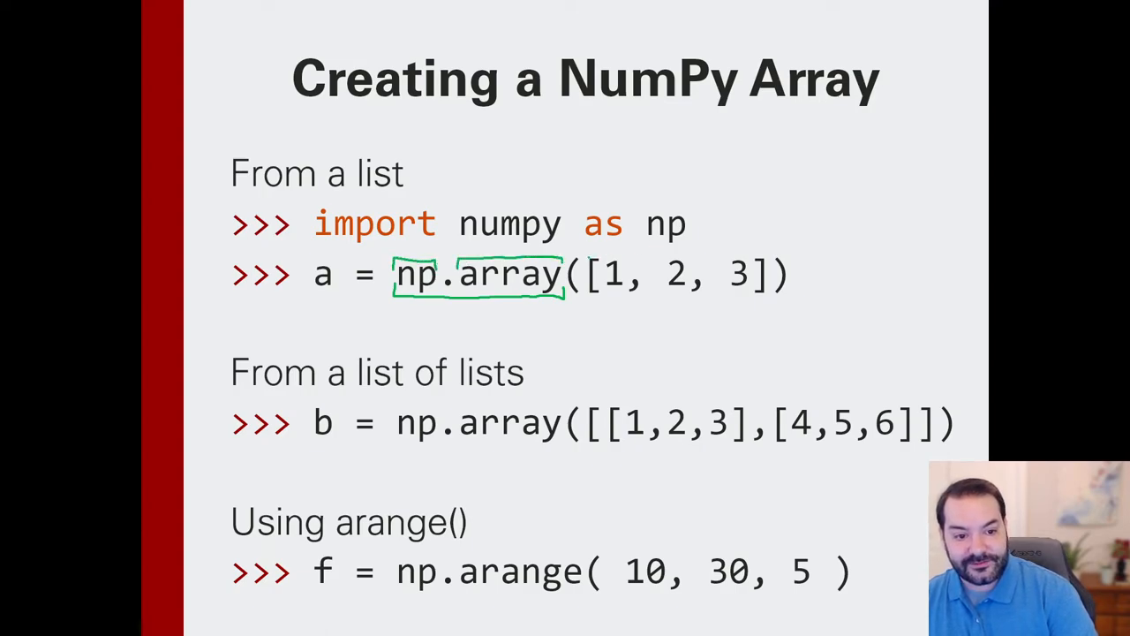
{"action": "left_click_drag", "start_coordinate": [583, 254], "coordinate": [774, 250]}
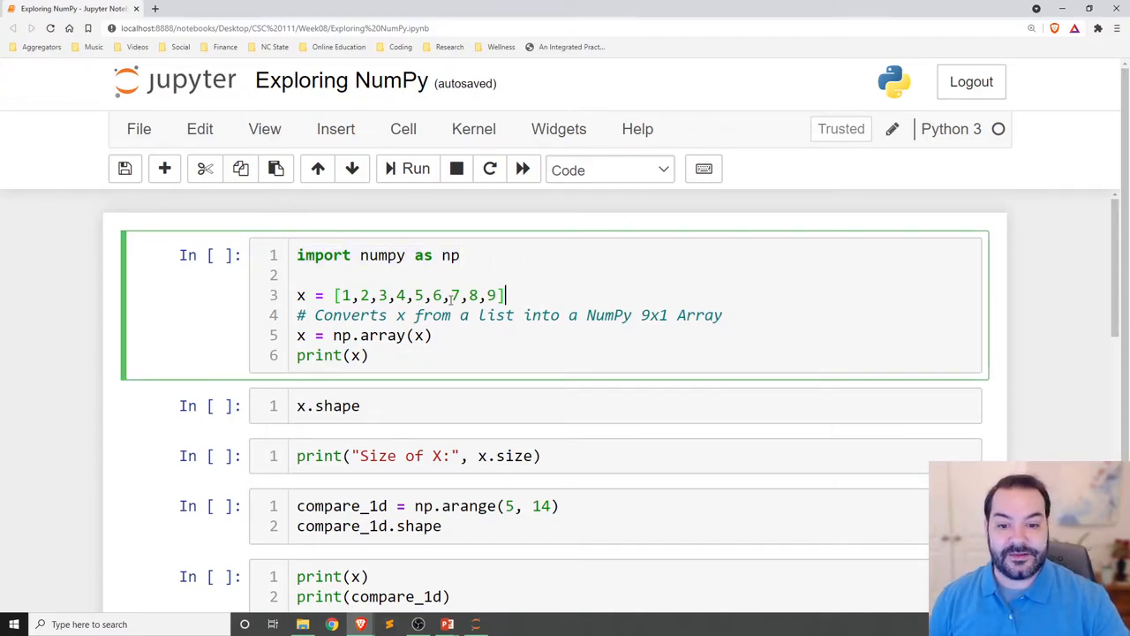
{"action": "triple_click", "coordinate": [397, 295]}
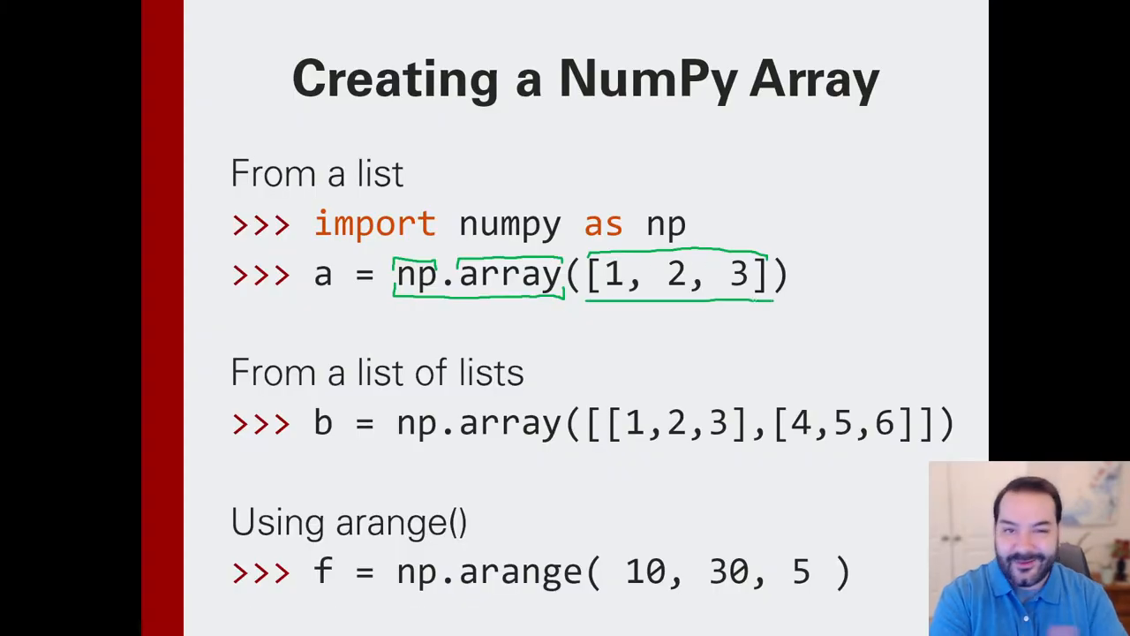
Switch back to PowerPoint to box the [1, 2, 3] list in the np.array line
{"action": "key", "text": "alt+tab"}
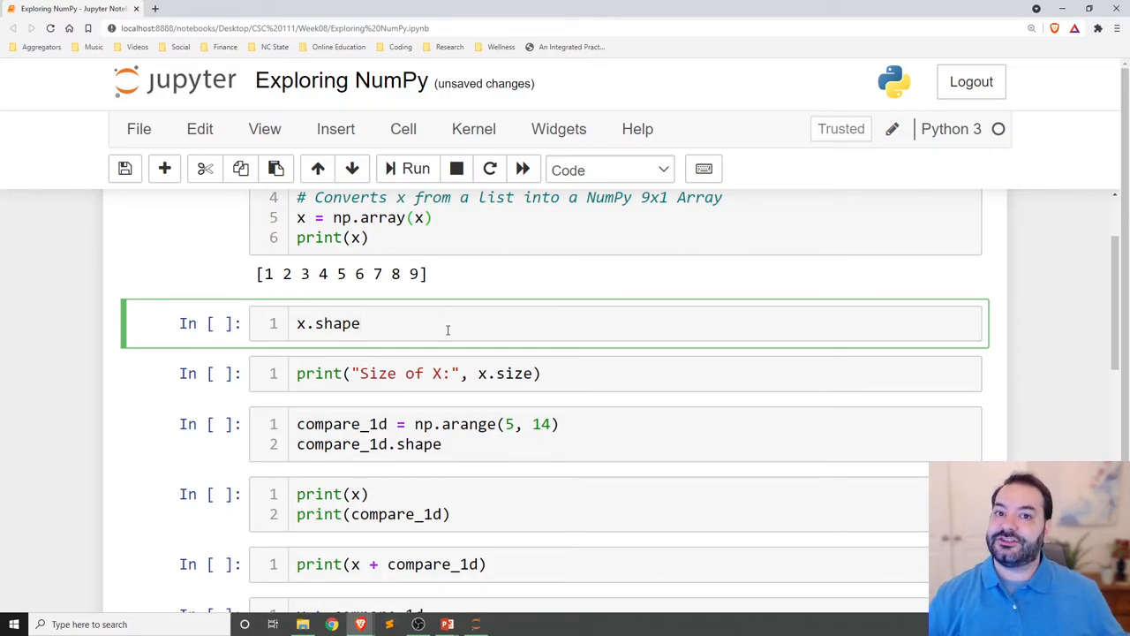
Run the x.shape cell, showing (9,), and move down to the compare_1d cell
{"action": "key", "text": "Shift+Enter"}
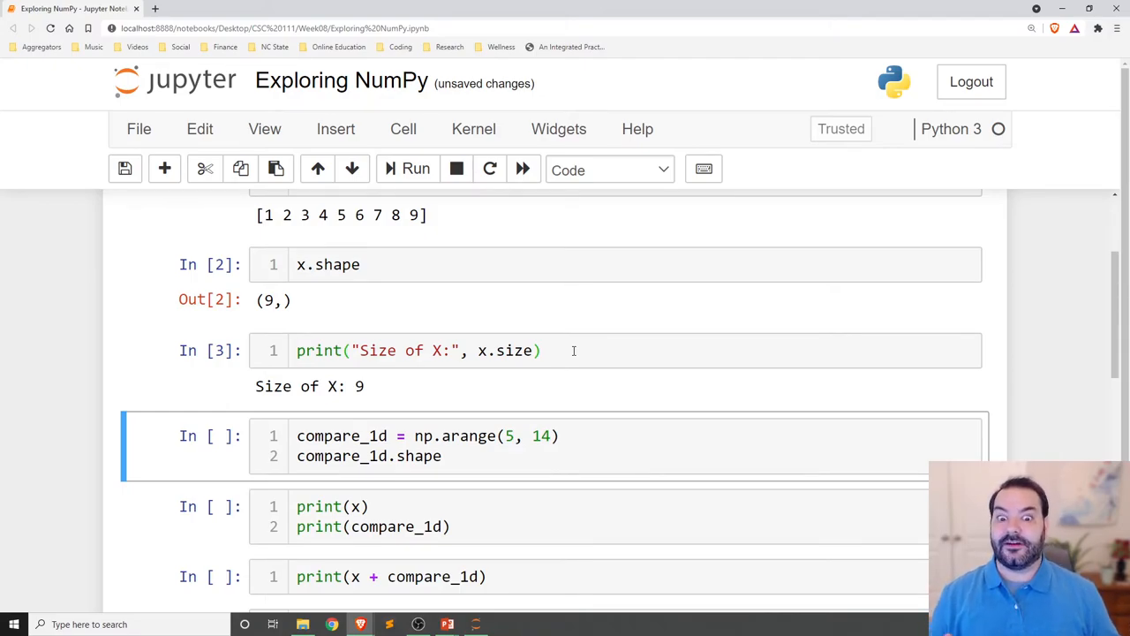
{"action": "scroll", "scroll_direction": "down", "scroll_amount": 3}
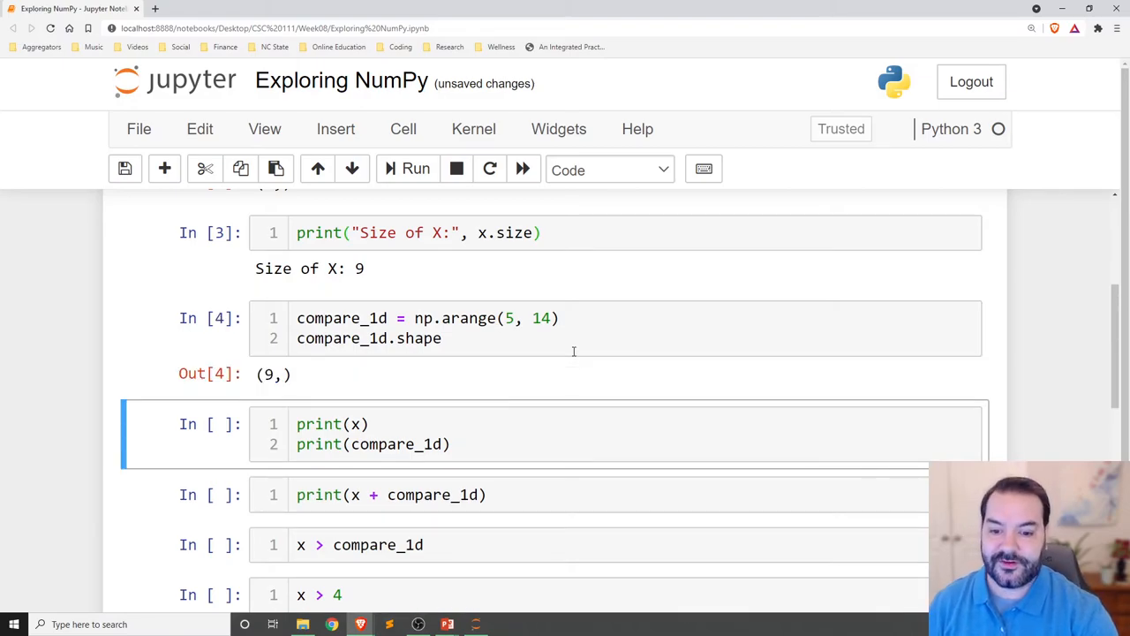
Run the cell printing x and compare_1d and move down to the x + compare_1d cell
{"action": "left_click", "coordinate": [415, 170]}
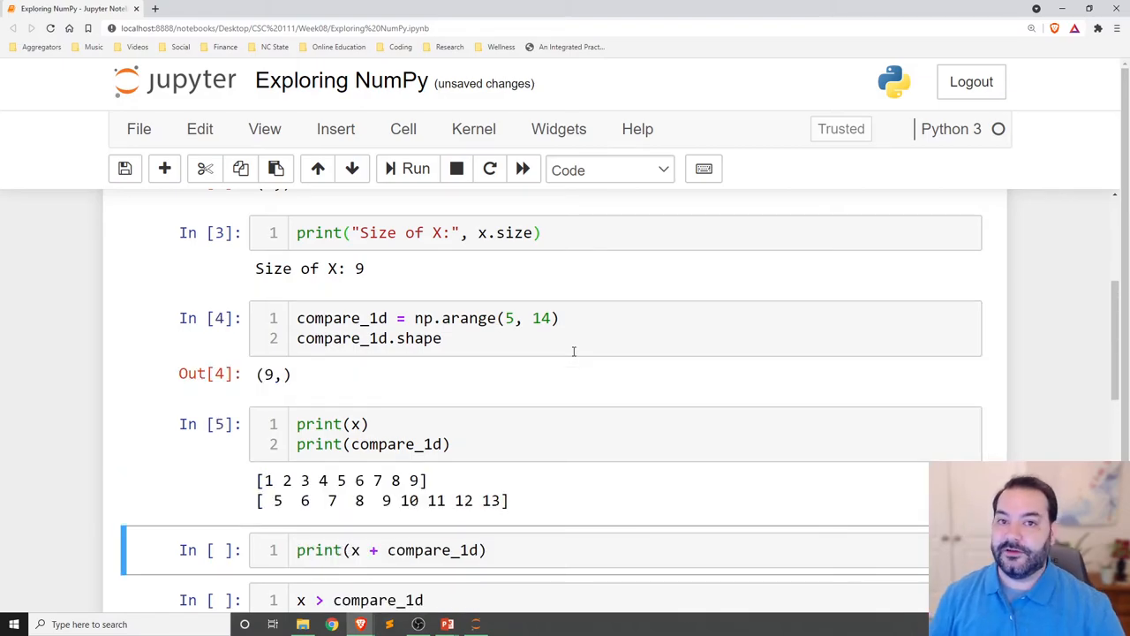
{"action": "scroll", "scroll_direction": "down", "scroll_amount": 3}
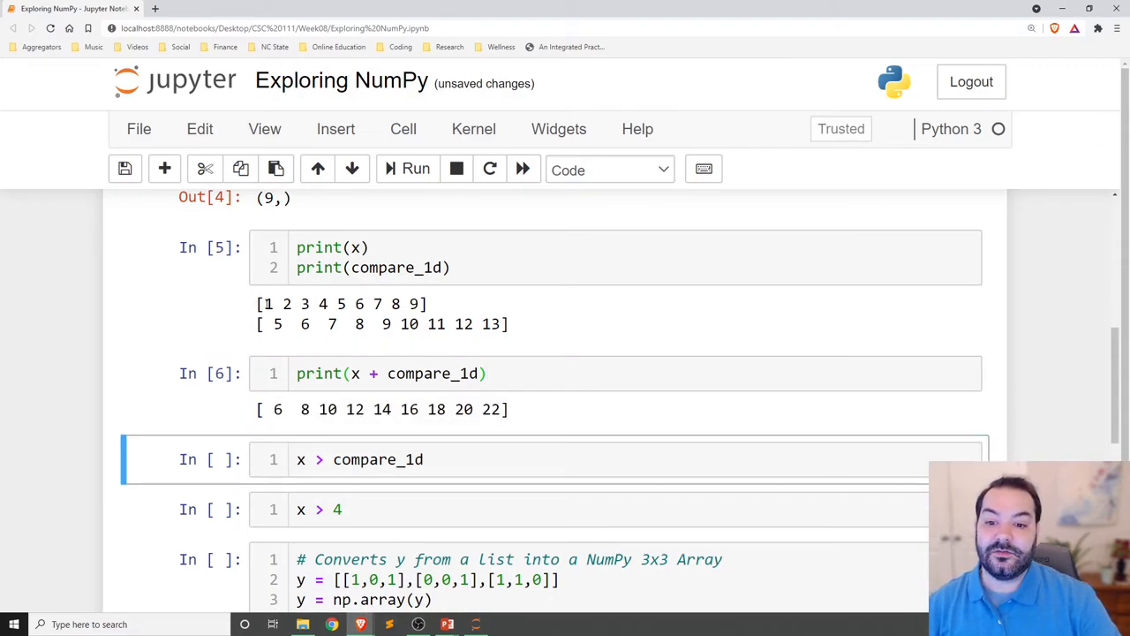
Highlight the x > compare_1d comparison and its all-False result
{"action": "left_click_drag", "start_coordinate": [261, 304], "coordinate": [415, 304]}
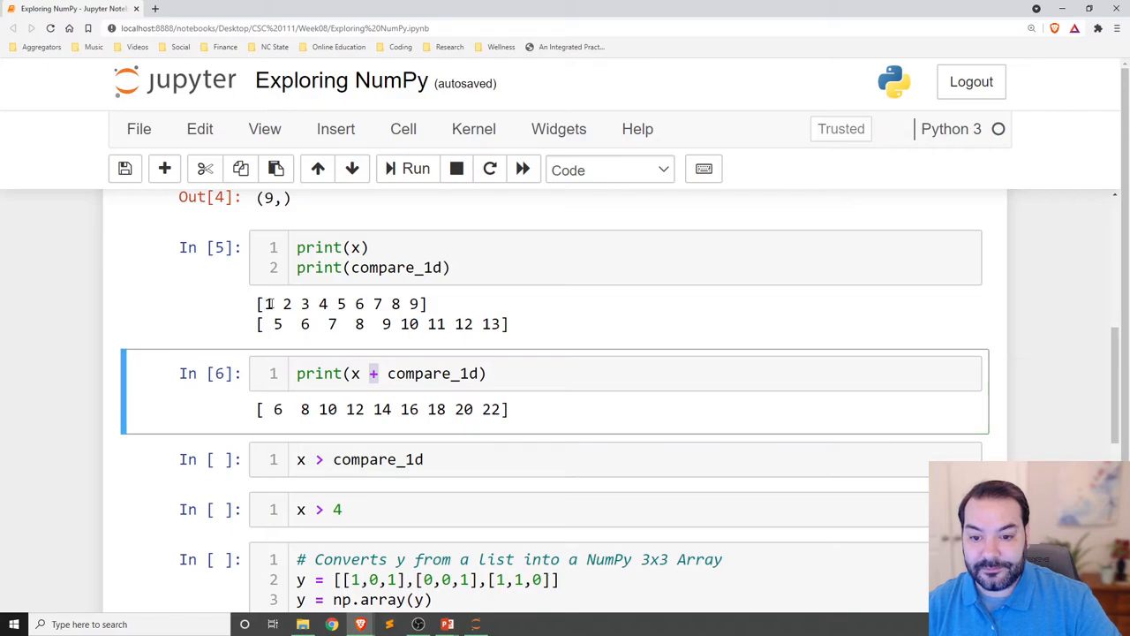
{"action": "left_click", "coordinate": [279, 304]}
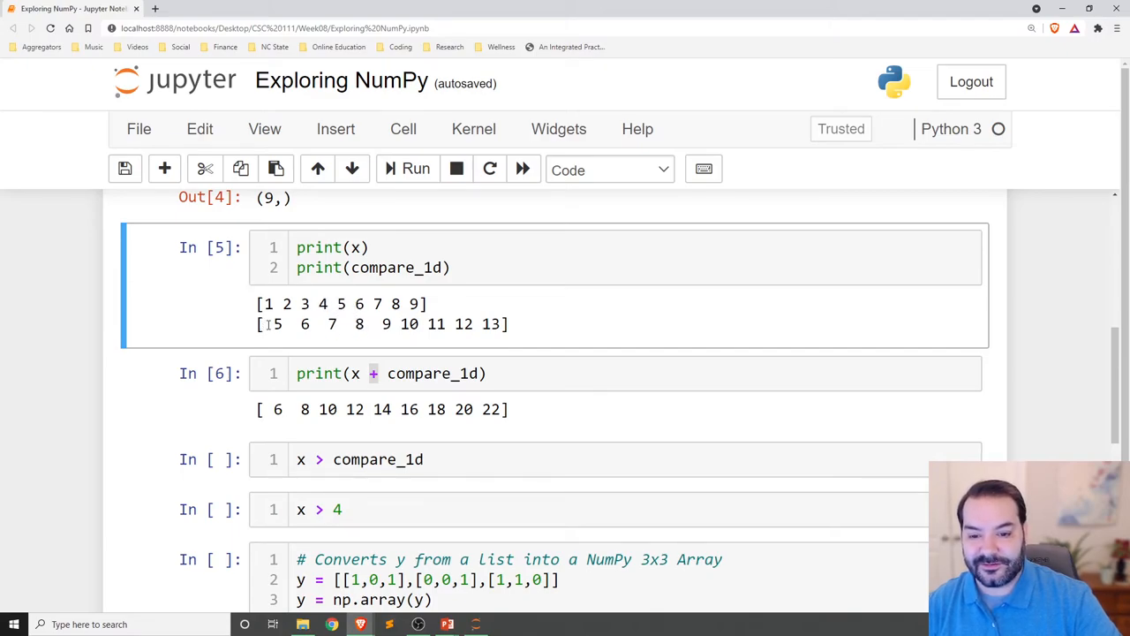
{"action": "left_click_drag", "start_coordinate": [267, 323], "coordinate": [371, 323]}
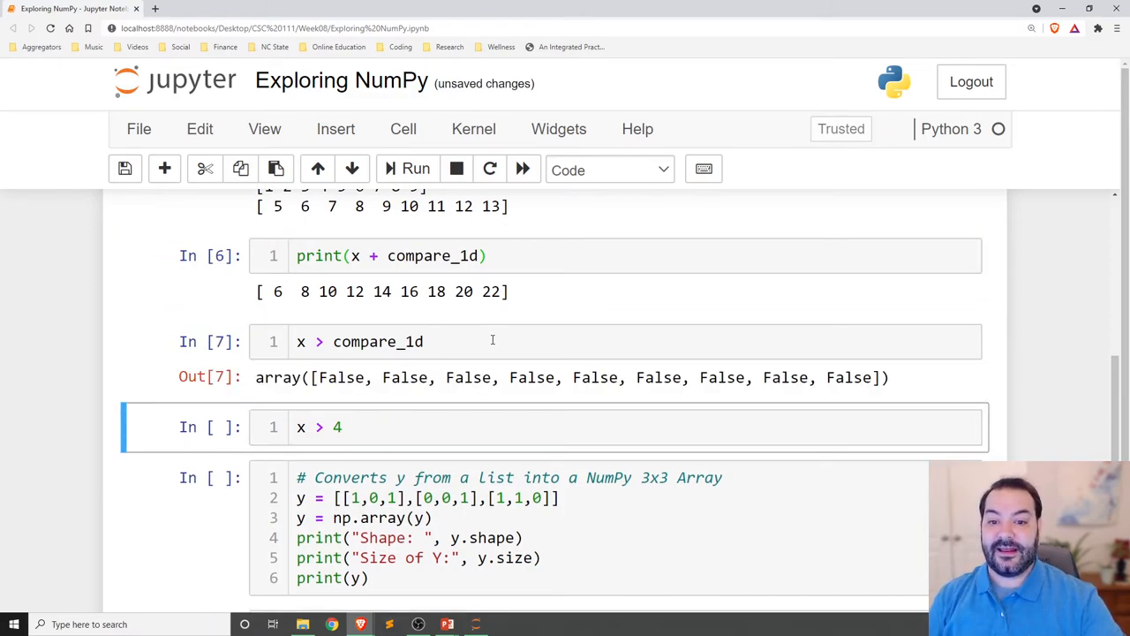
Select the x > 4 cell, run it and highlight the leading False values in the output
{"action": "scroll", "scroll_direction": "down", "scroll_amount": 3}
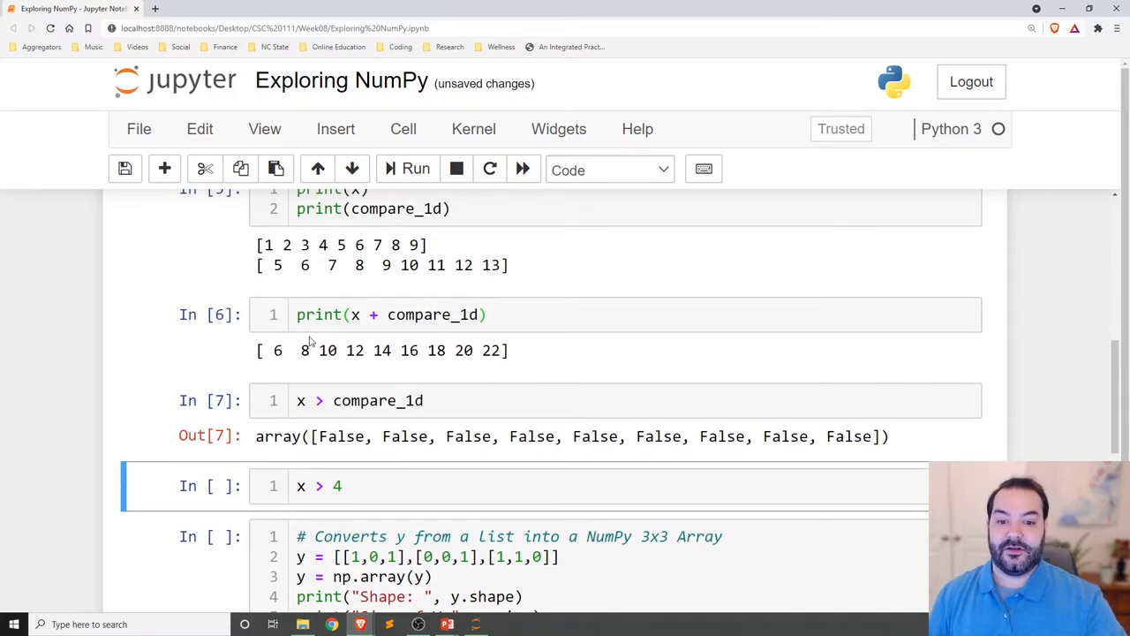
{"action": "double_click", "coordinate": [265, 244]}
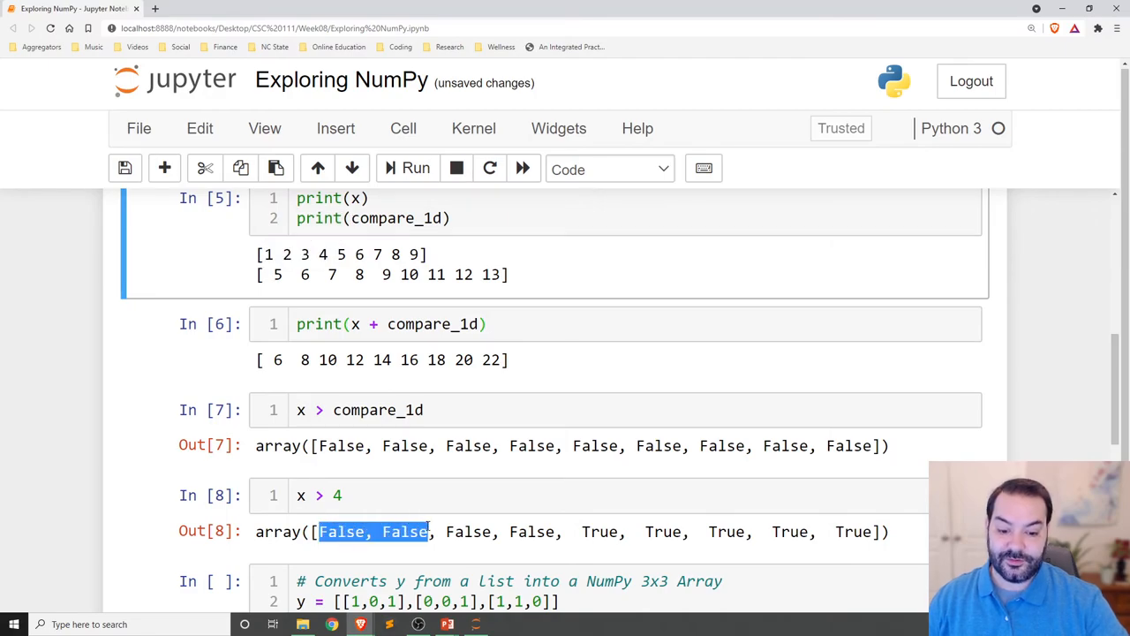
{"action": "left_click_drag", "start_coordinate": [428, 532], "coordinate": [565, 531]}
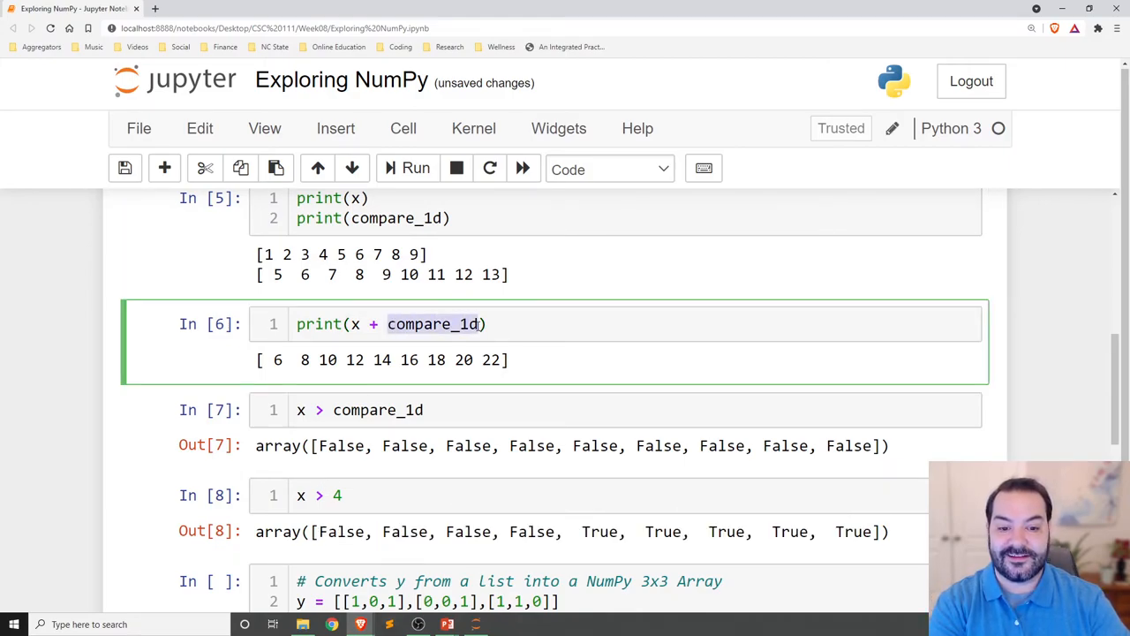
Edit the comparison to compare_1d > 10, run it and highlight its six False results
{"action": "left_click", "coordinate": [335, 494]}
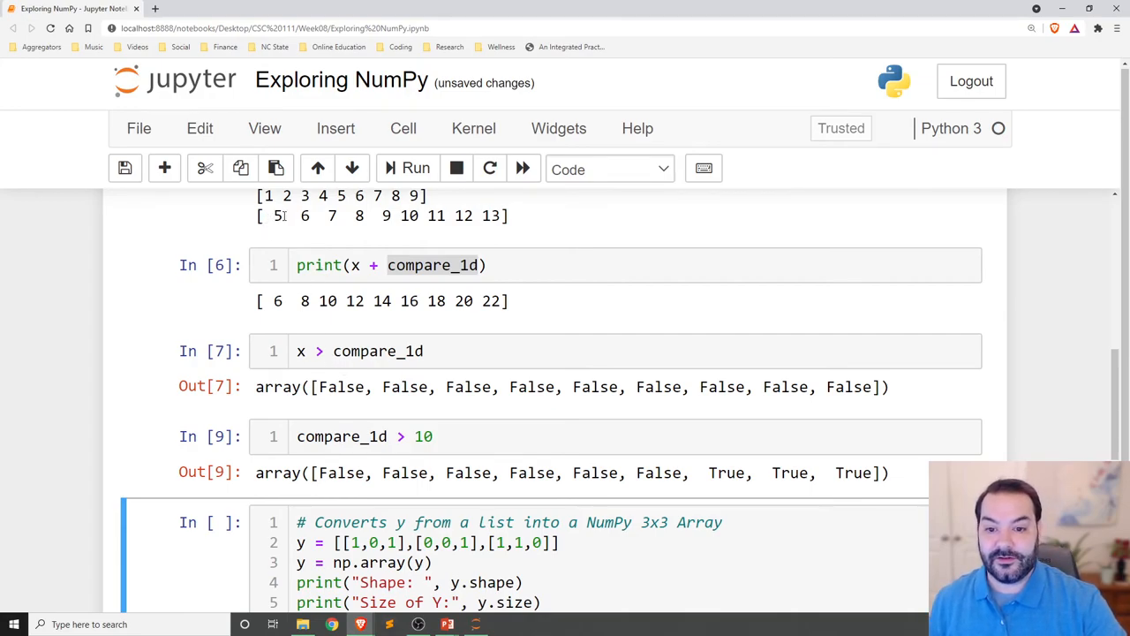
{"action": "left_click_drag", "start_coordinate": [274, 216], "coordinate": [392, 215]}
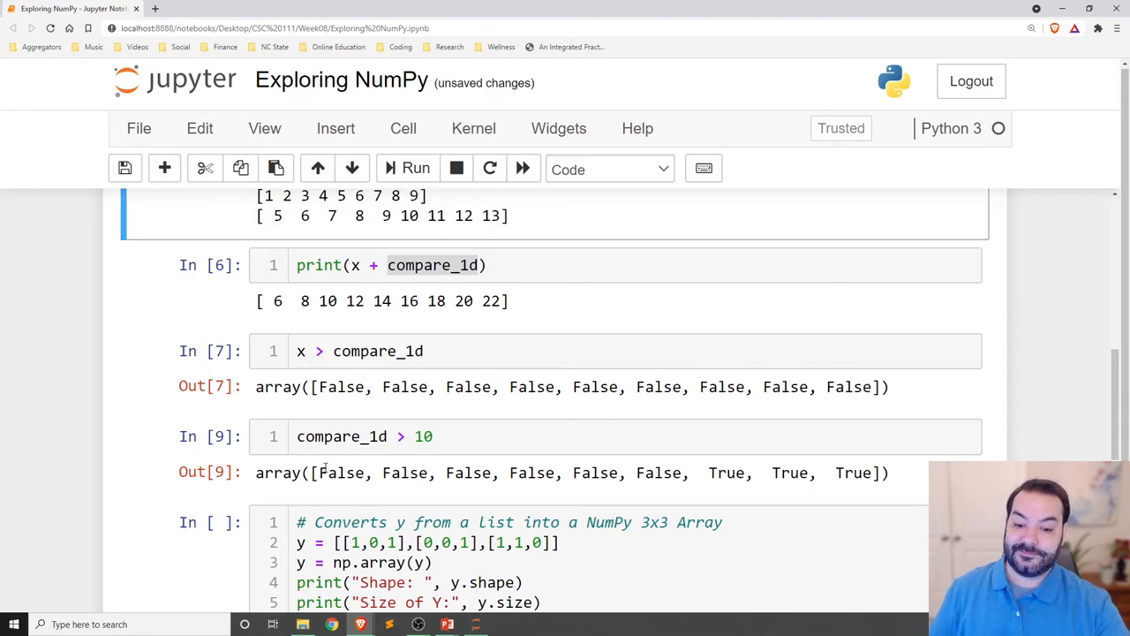
{"action": "left_click_drag", "start_coordinate": [320, 473], "coordinate": [681, 473]}
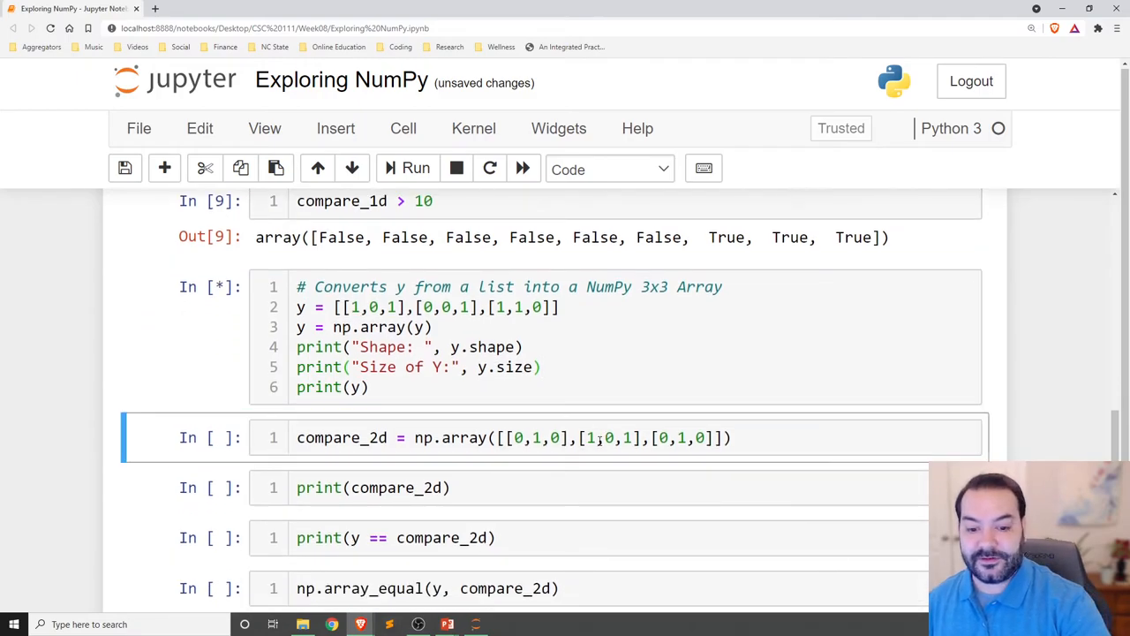
Run the compare_2d cells and highlight y's size value 9 while reviewing the 3x3 grid
{"action": "left_click", "coordinate": [415, 170]}
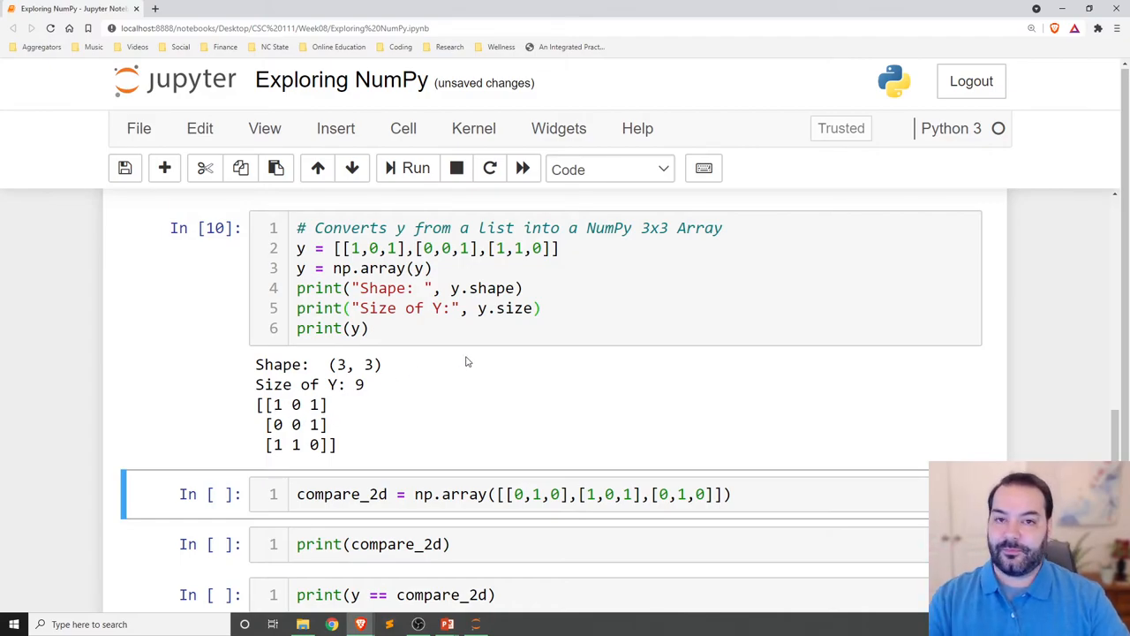
{"action": "scroll", "scroll_direction": "down", "scroll_amount": 3}
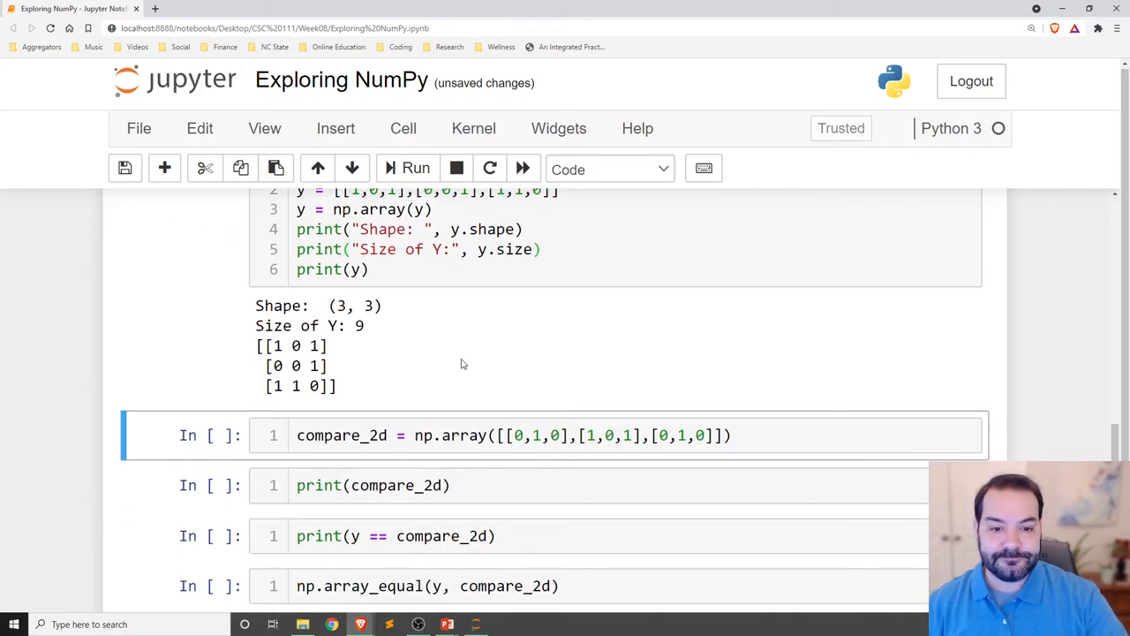
{"action": "double_click", "coordinate": [354, 305]}
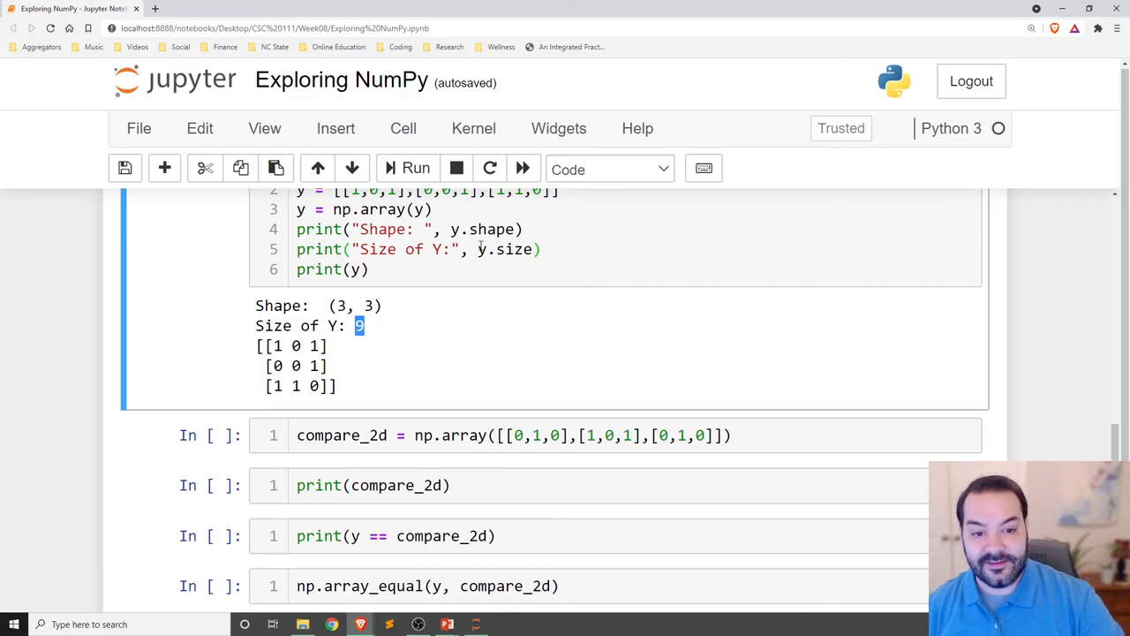
{"action": "double_click", "coordinate": [503, 249]}
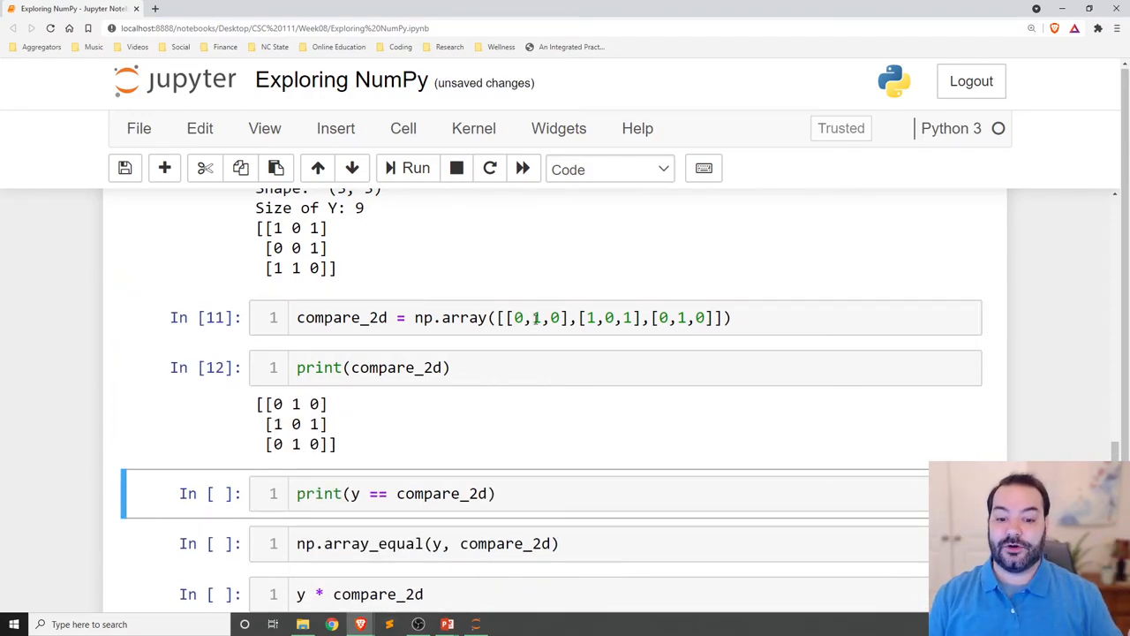
Execute print(y == compare_2d) to get the 3x3 boolean grid with four True values
{"action": "scroll", "scroll_direction": "down", "scroll_amount": 3}
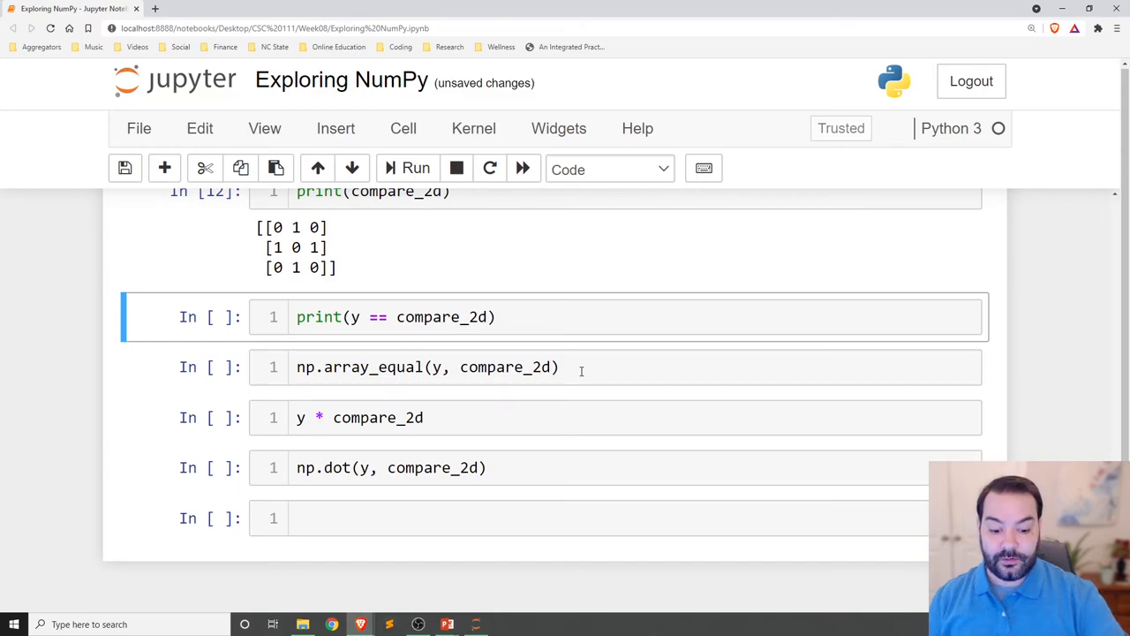
{"action": "key", "text": "shift+enter"}
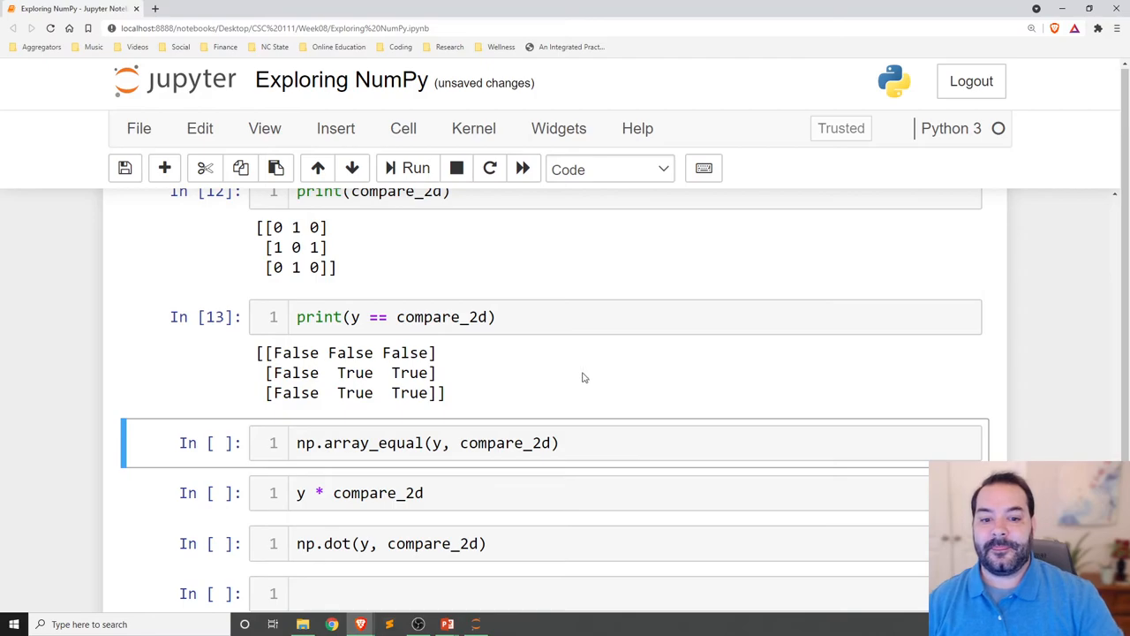
Review earlier cells and evaluate np.array_equal(y, compare_2d), which returns False
{"action": "left_click", "coordinate": [390, 318]}
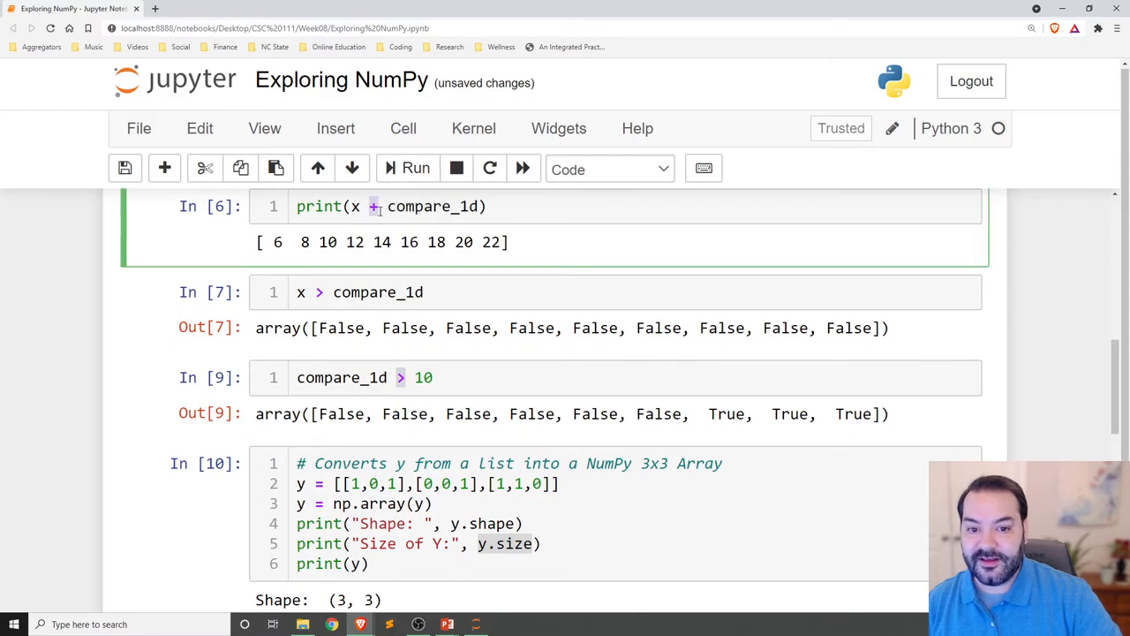
{"action": "scroll", "scroll_direction": "down", "scroll_amount": 3}
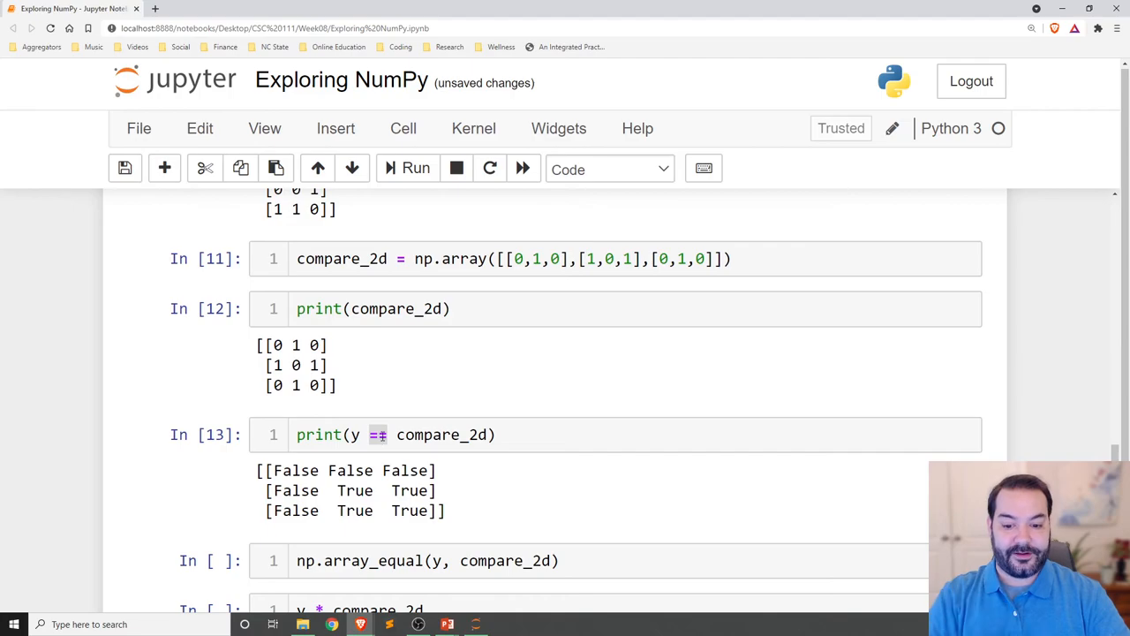
{"action": "scroll", "scroll_direction": "down", "scroll_amount": 3}
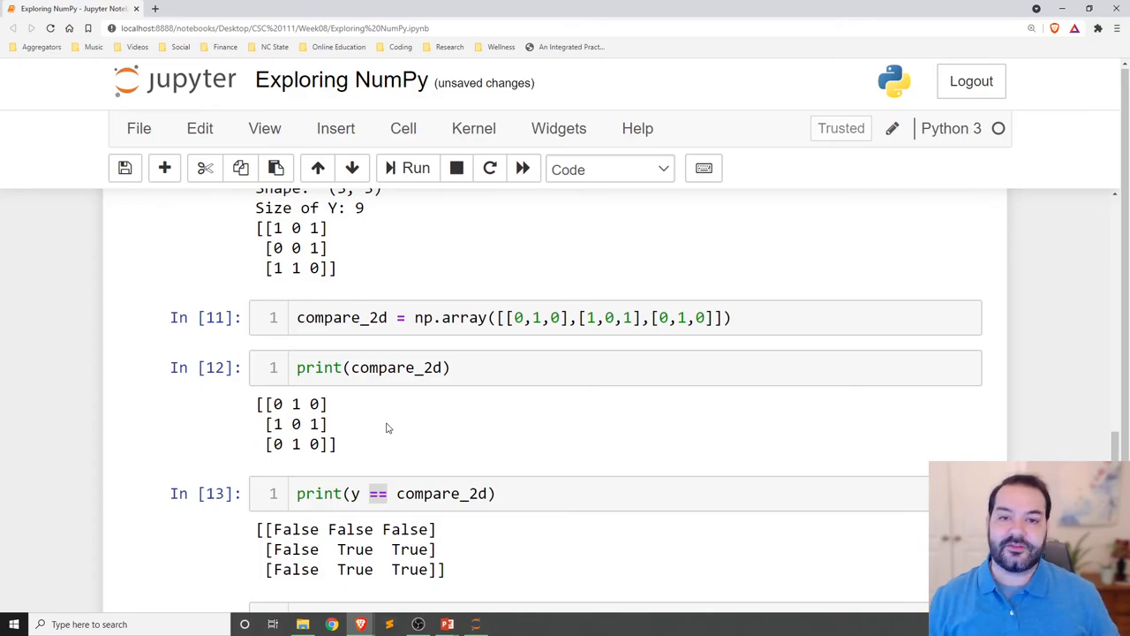
{"action": "mouse_move", "coordinate": [371, 254]}
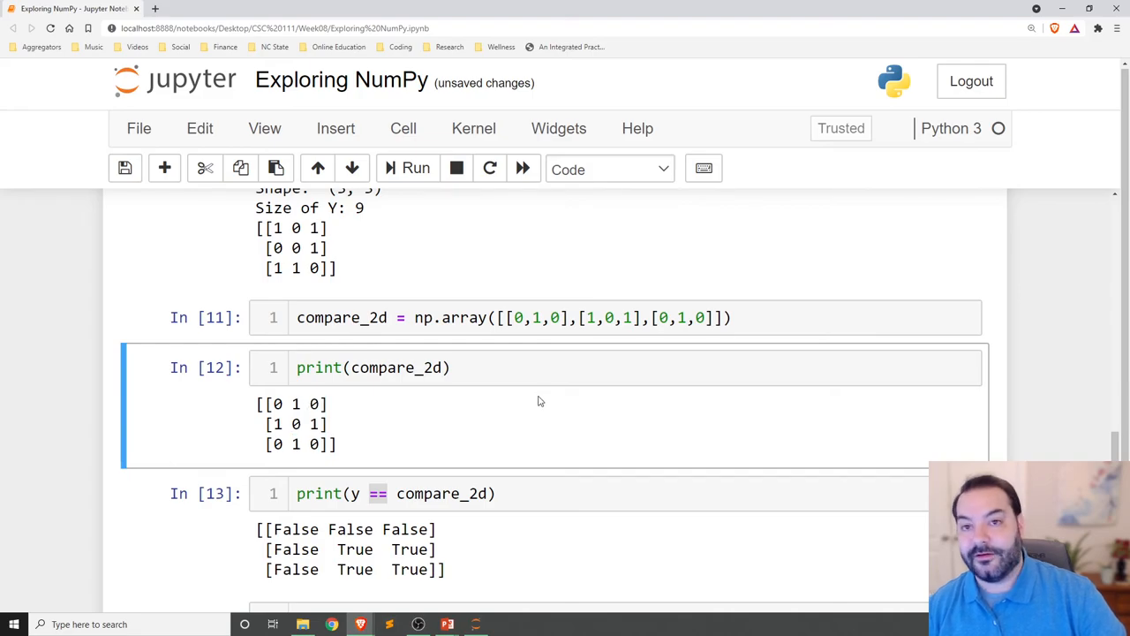
{"action": "double_click", "coordinate": [353, 547]}
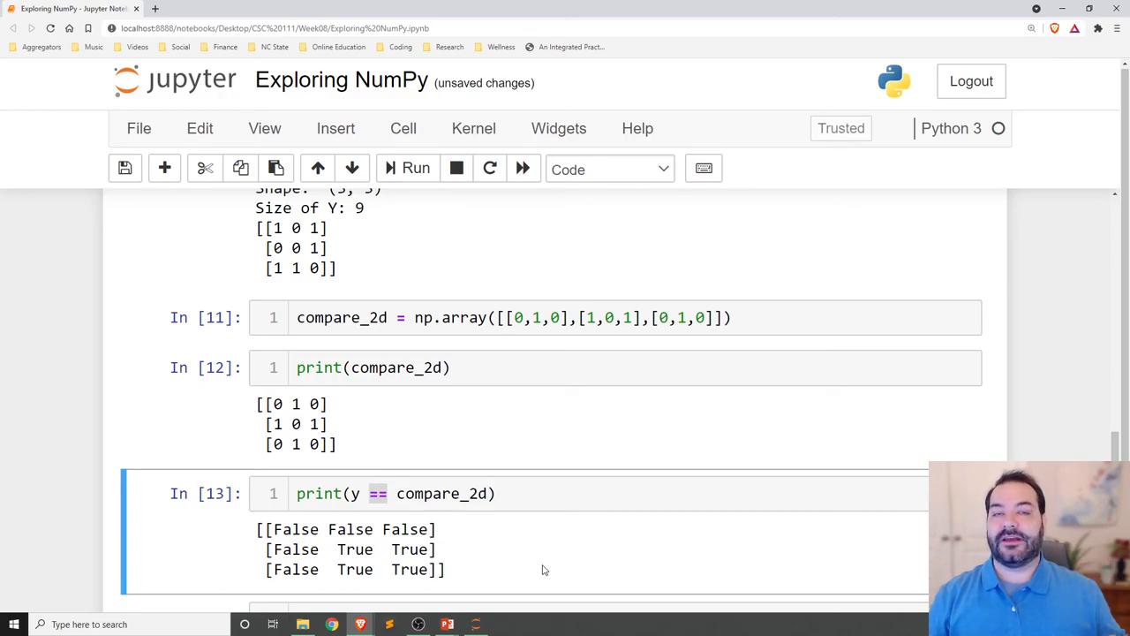
{"action": "scroll", "scroll_direction": "down", "scroll_amount": 3}
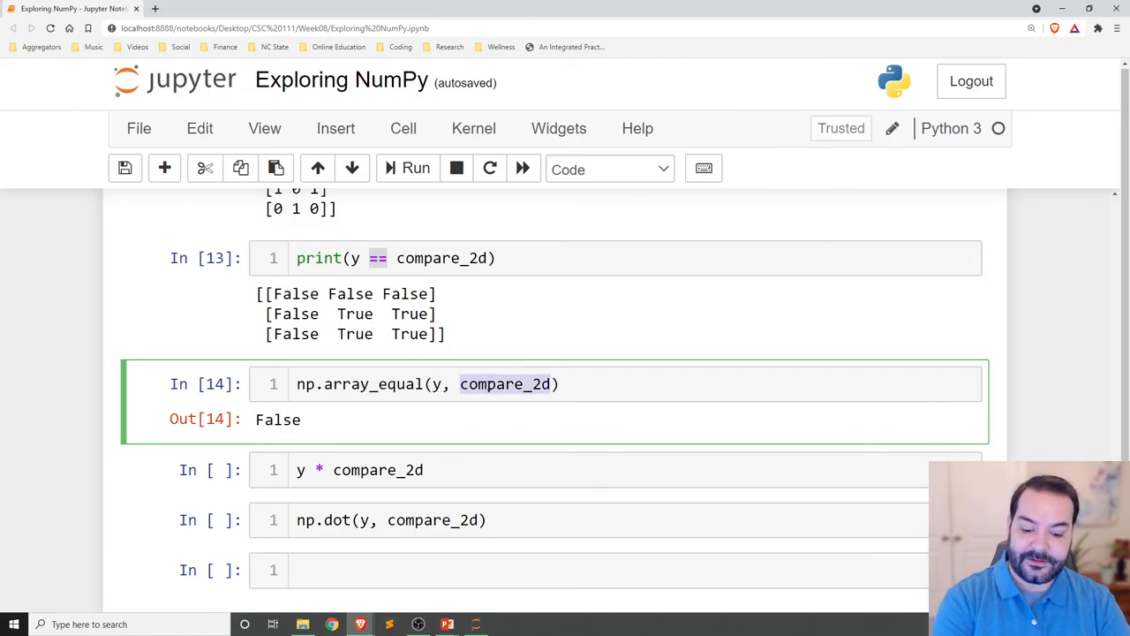
Evaluate y * compare_2d to get a 3x3 array with two 1s, leaving np.dot next
{"action": "type", "text": "y"}
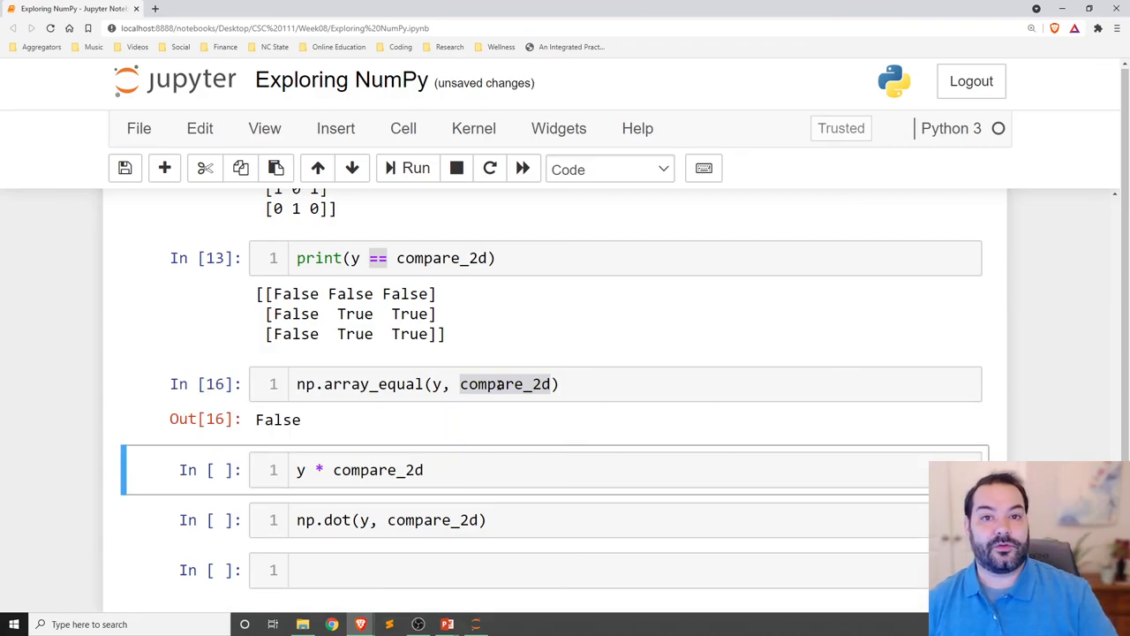
{"action": "left_click", "coordinate": [423, 470]}
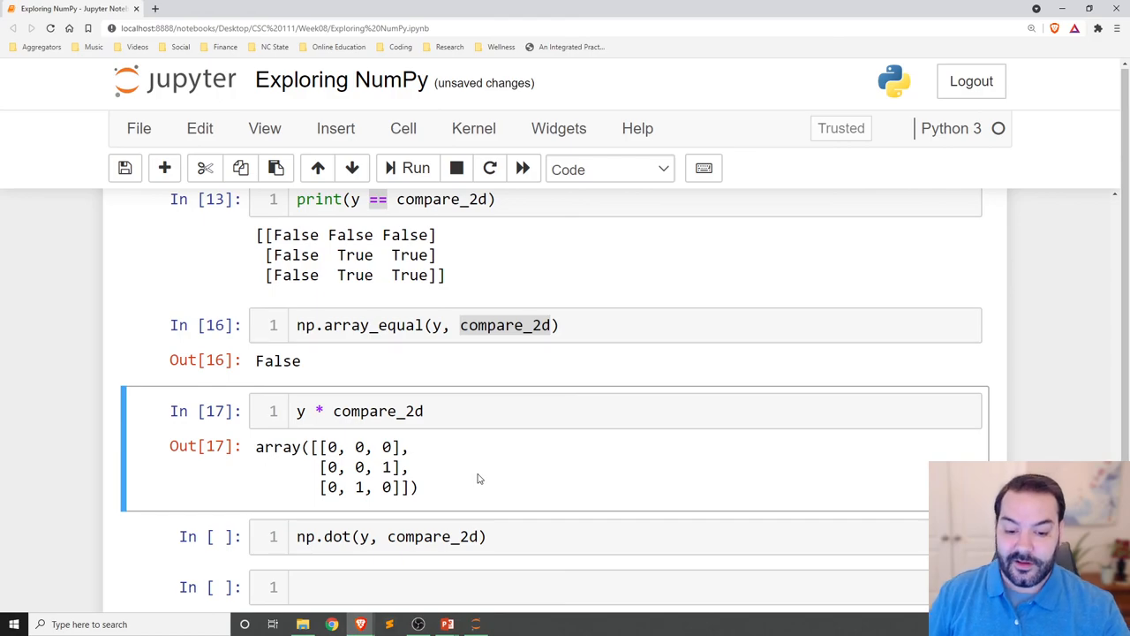
{"action": "left_click", "coordinate": [397, 476]}
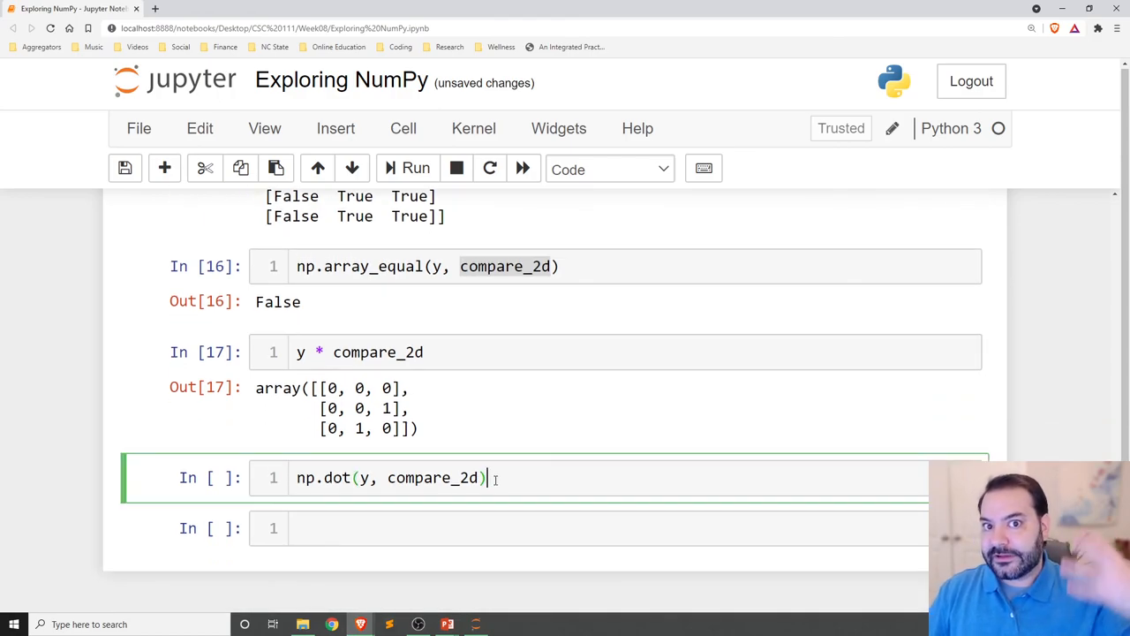